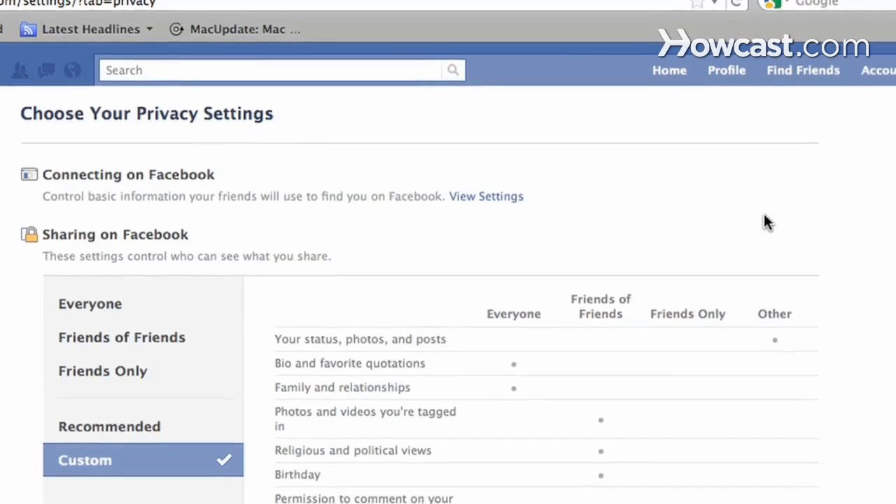
Preview the Everyone, Friends of Friends and Recommended presets, then return to Custom
{"action": "scroll", "scroll_direction": "down", "scroll_amount": 3}
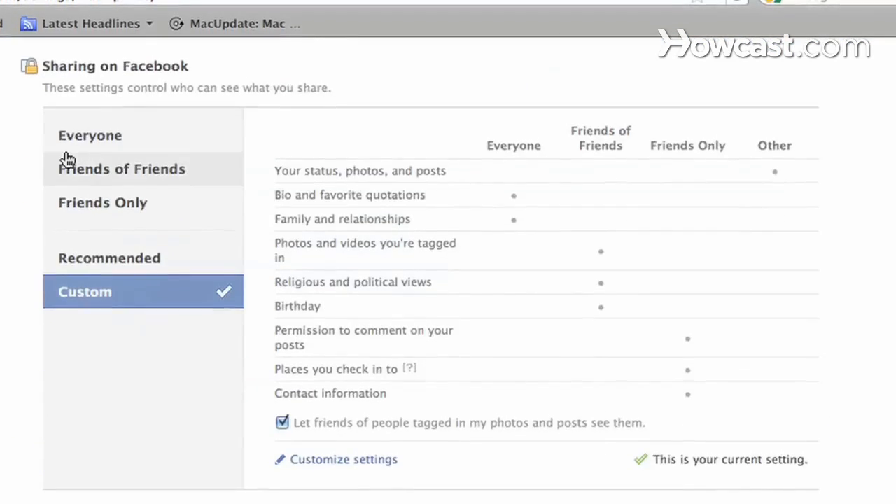
{"action": "left_click", "coordinate": [89, 135]}
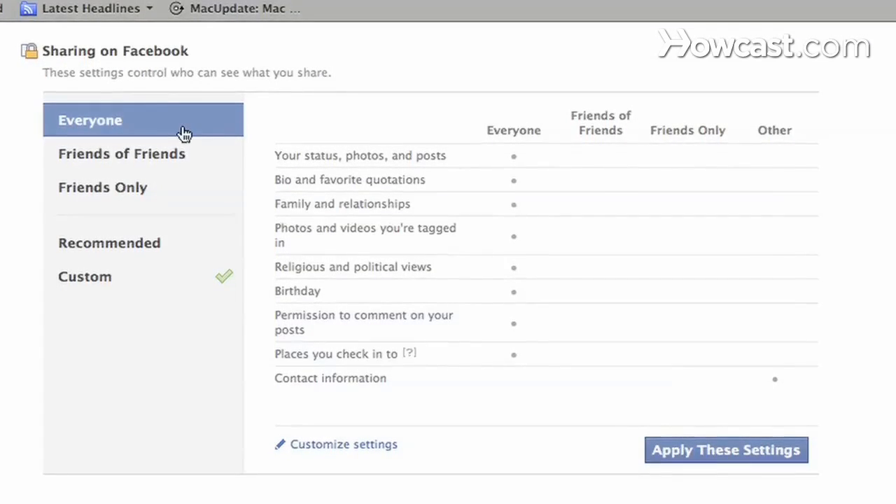
{"action": "left_click", "coordinate": [122, 153]}
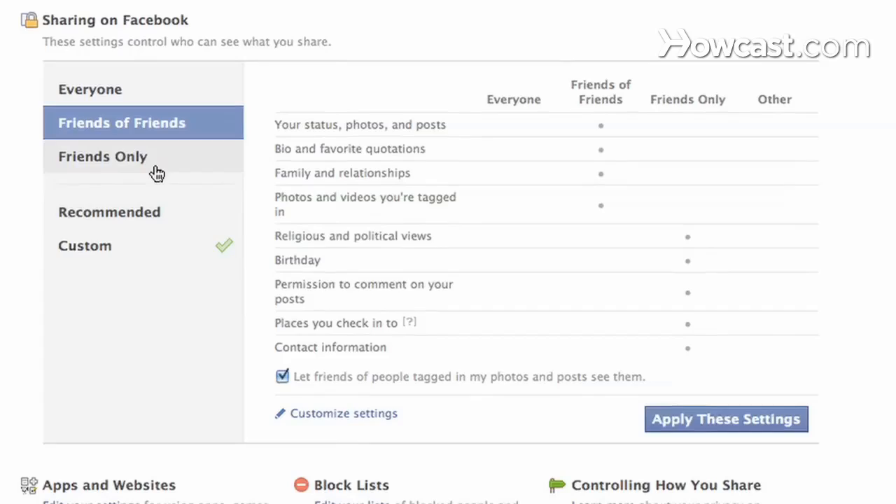
{"action": "left_click", "coordinate": [102, 156]}
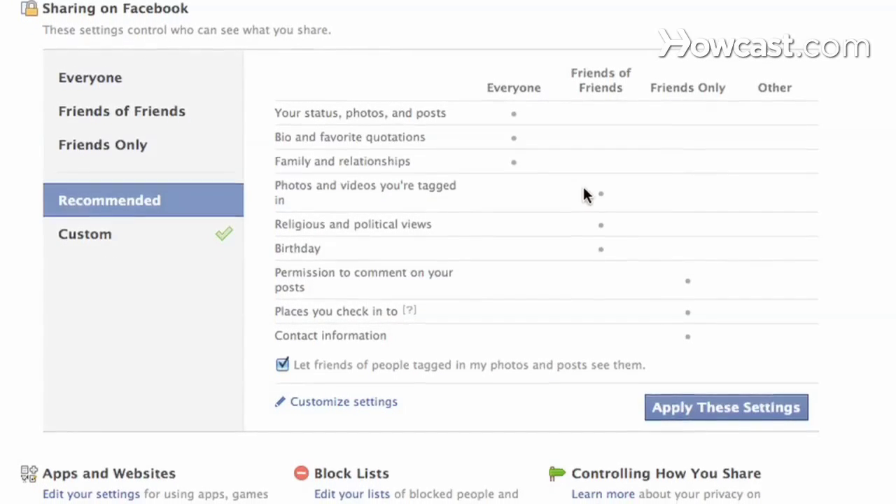
{"action": "left_click", "coordinate": [84, 234]}
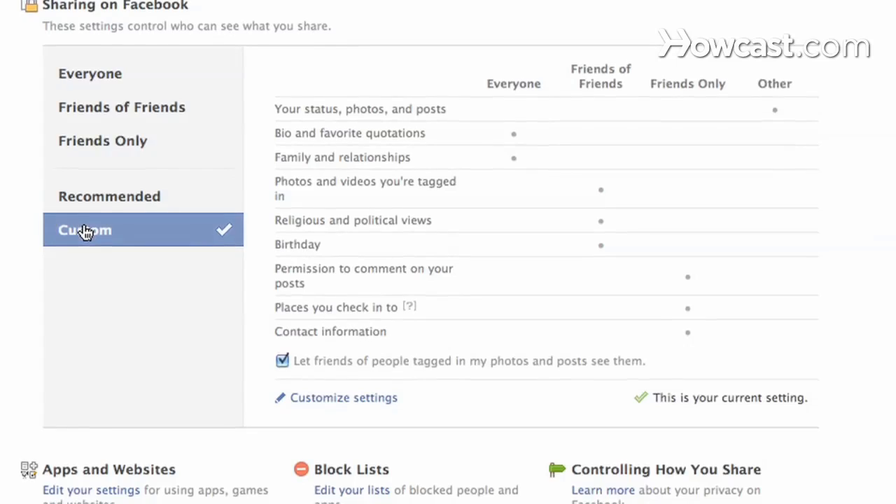
{"action": "scroll", "scroll_direction": "down", "scroll_amount": 3}
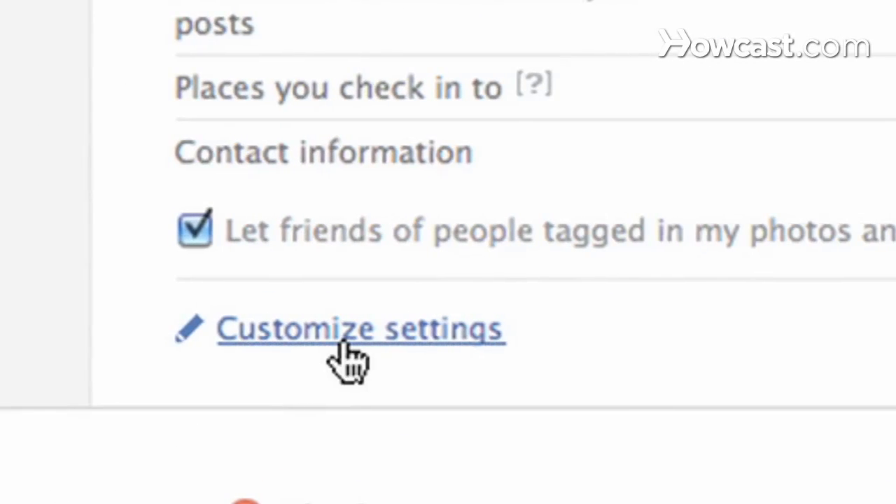
In detailed custom settings, set Posts by me to Everyone and Relationships to Friends Only
{"action": "left_click", "coordinate": [360, 329]}
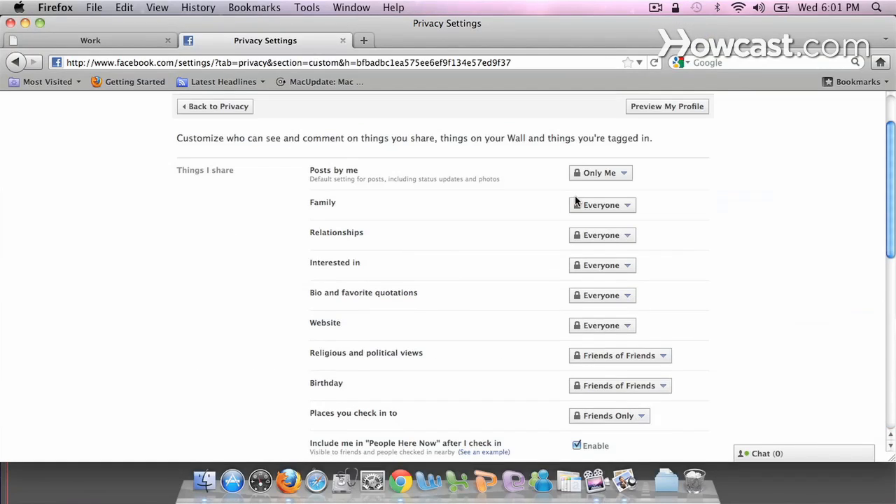
{"action": "left_click", "coordinate": [600, 173]}
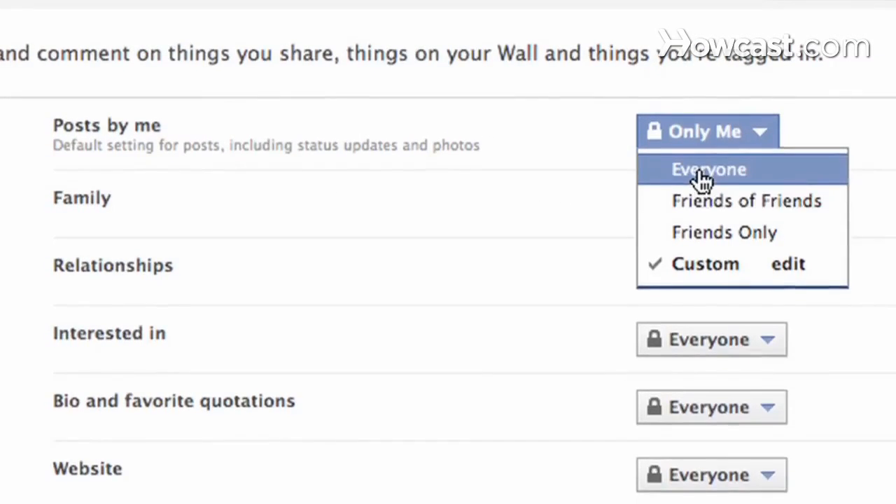
{"action": "left_click", "coordinate": [708, 169]}
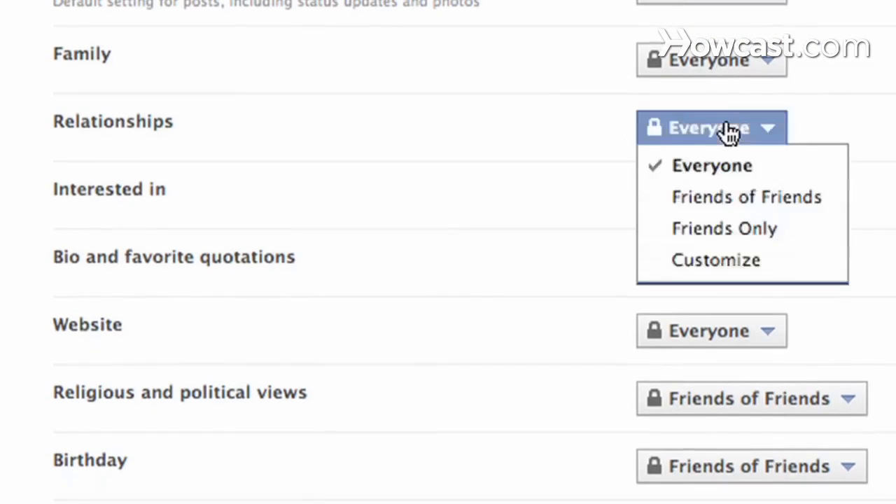
{"action": "left_click", "coordinate": [724, 228]}
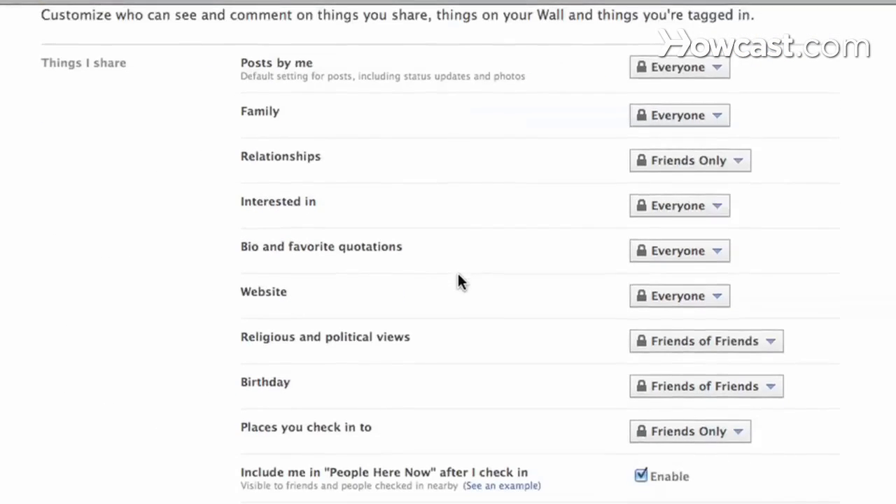
{"action": "scroll", "scroll_direction": "down", "scroll_amount": 3}
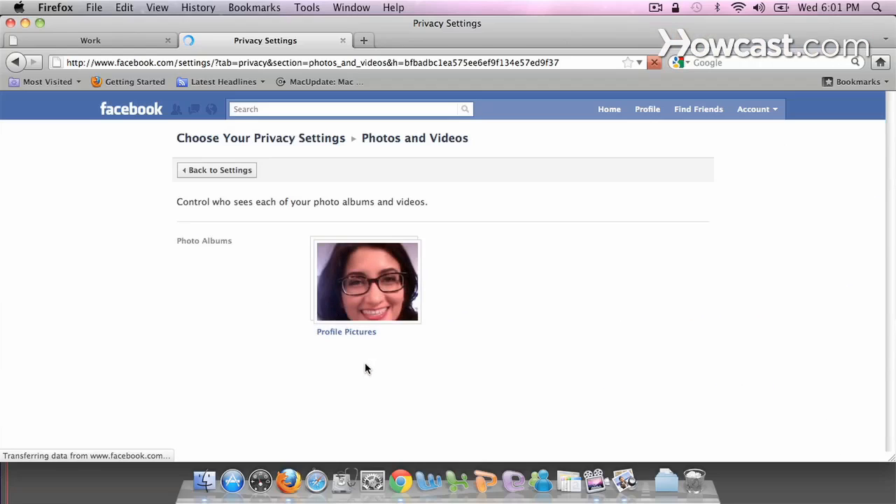
{"action": "mouse_move", "coordinate": [350, 280]}
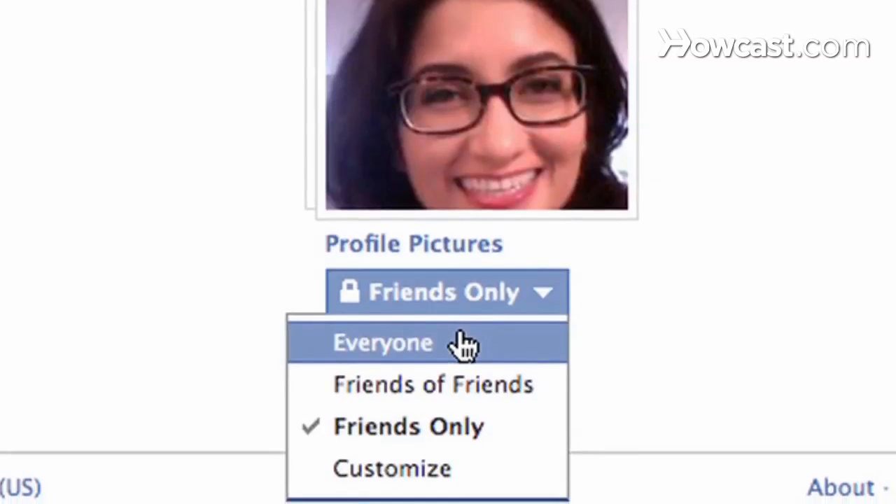
Set the Profile Pictures album to Friends of Friends and return to custom privacy settings
{"action": "left_click", "coordinate": [432, 385]}
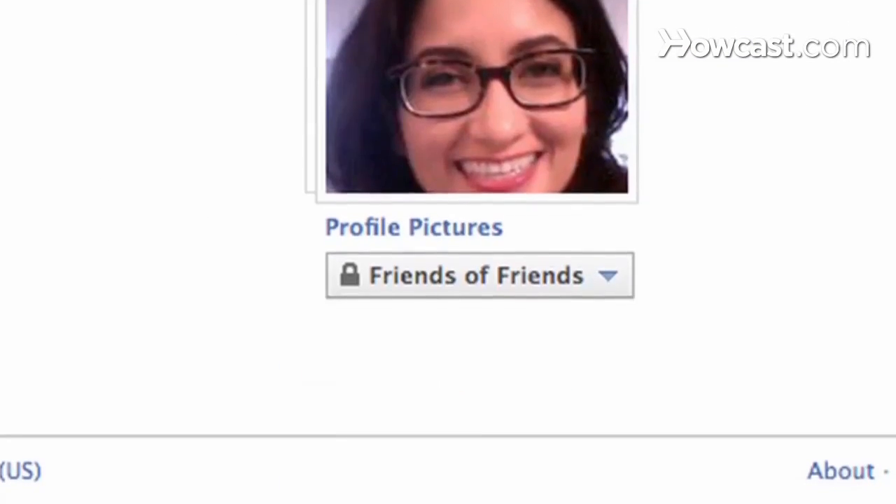
{"action": "left_click", "coordinate": [16, 63]}
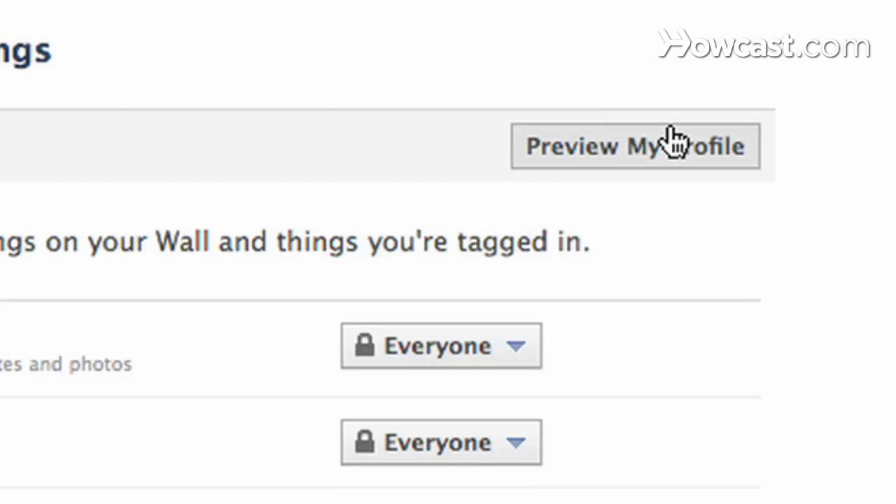
{"action": "left_click", "coordinate": [635, 146]}
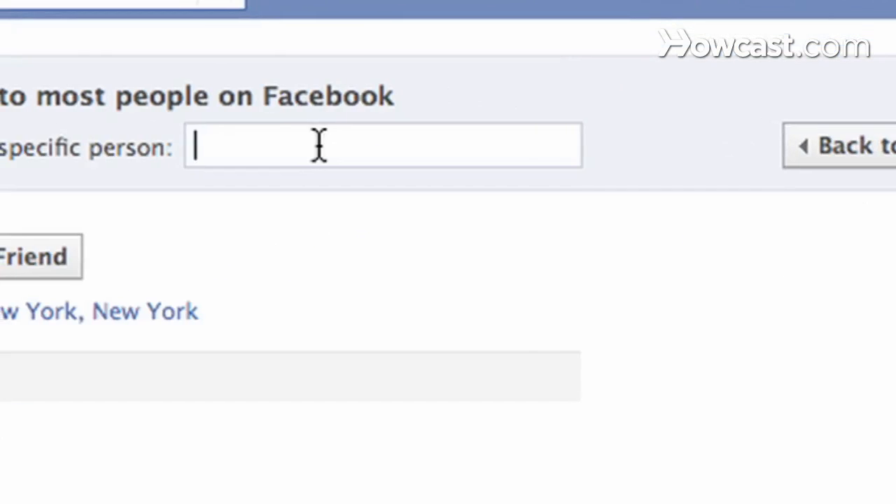
{"action": "type", "text": "ben"}
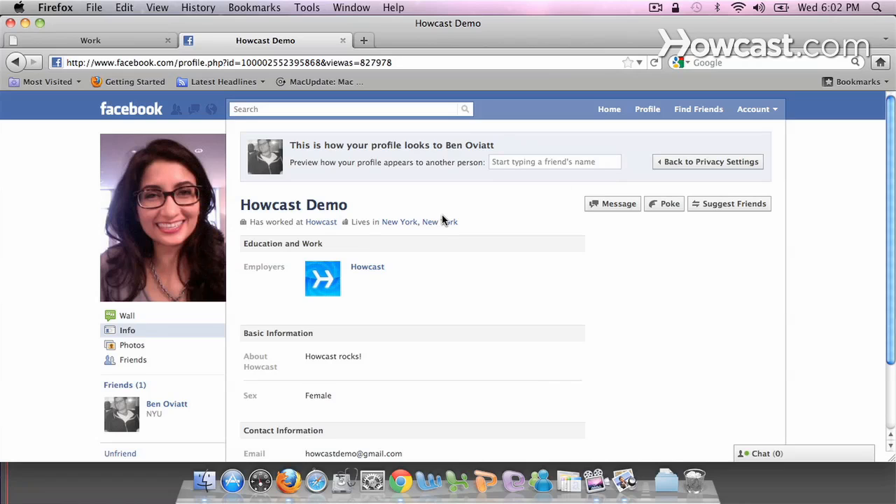
{"action": "scroll", "scroll_direction": "down", "scroll_amount": 3}
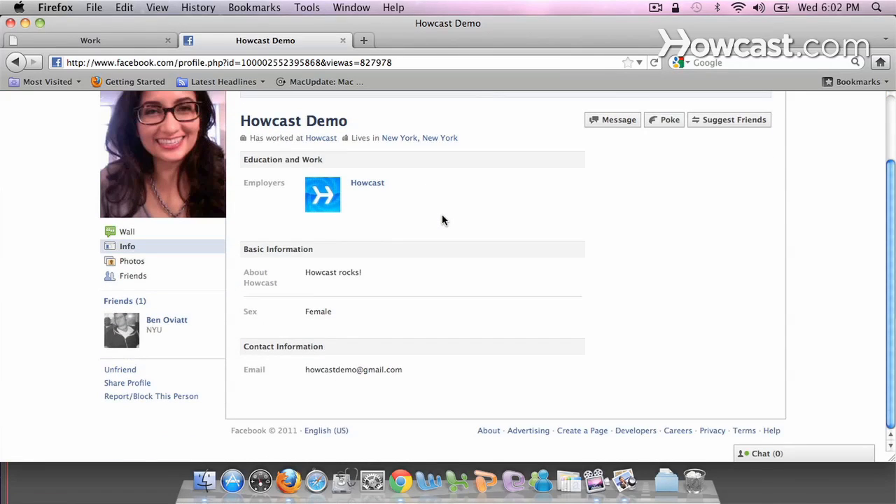